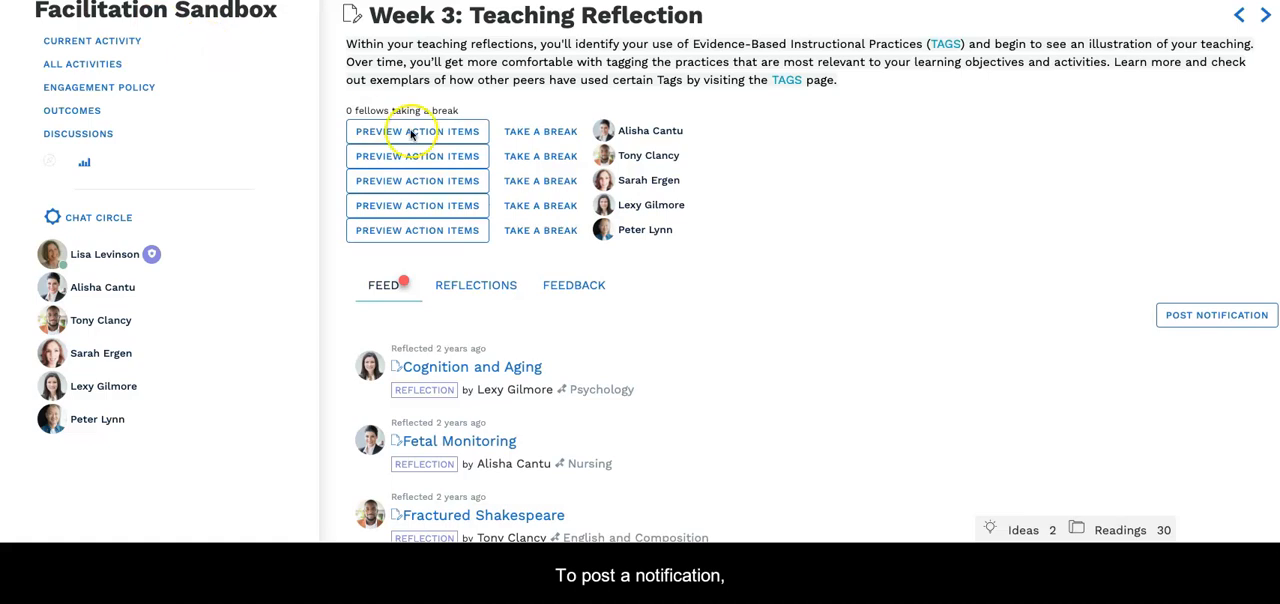
mouse_move(915, 122)
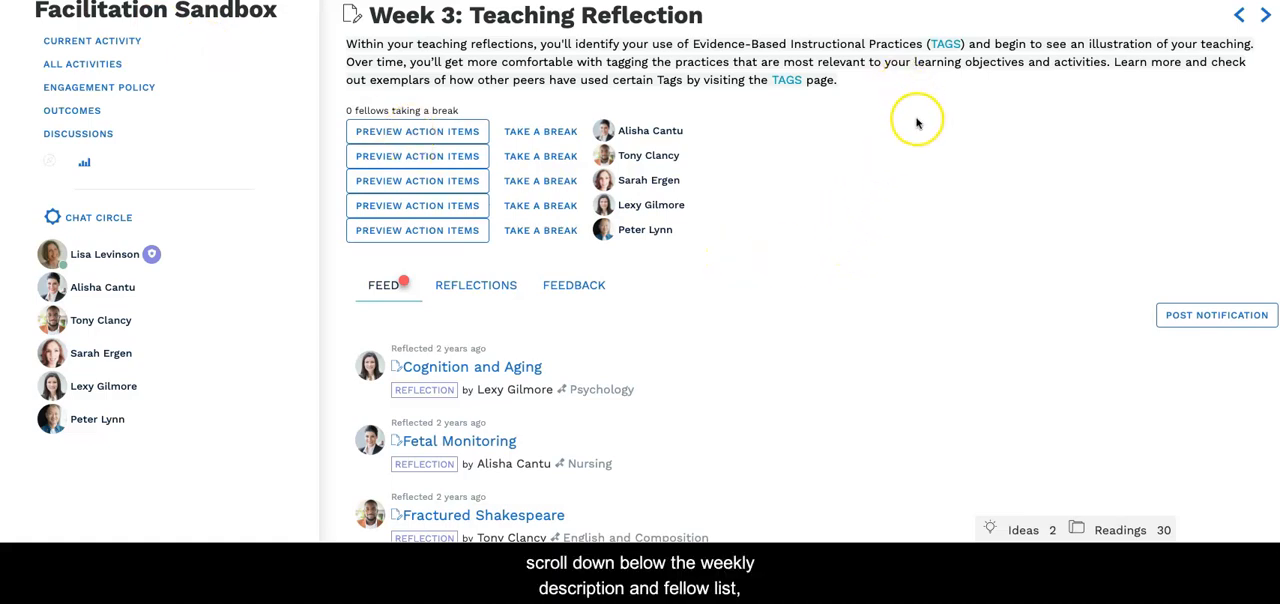
mouse_move(983, 186)
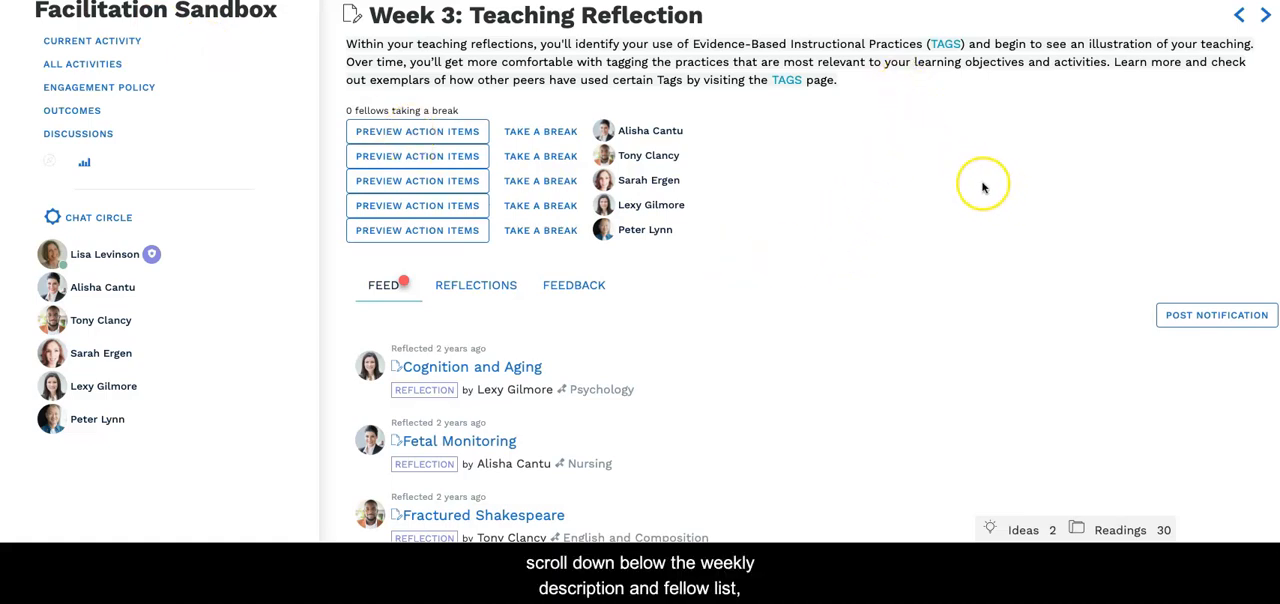
mouse_move(1021, 315)
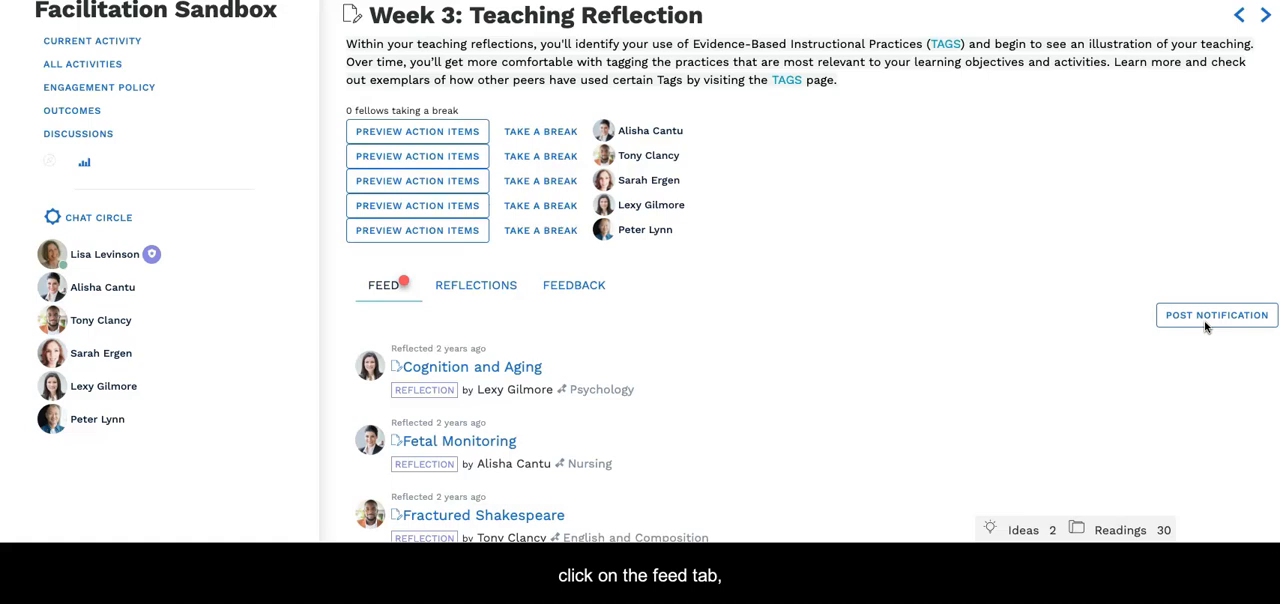
Open a blank notification composer in the Week 3 feed via Post Notification
left_click(381, 285)
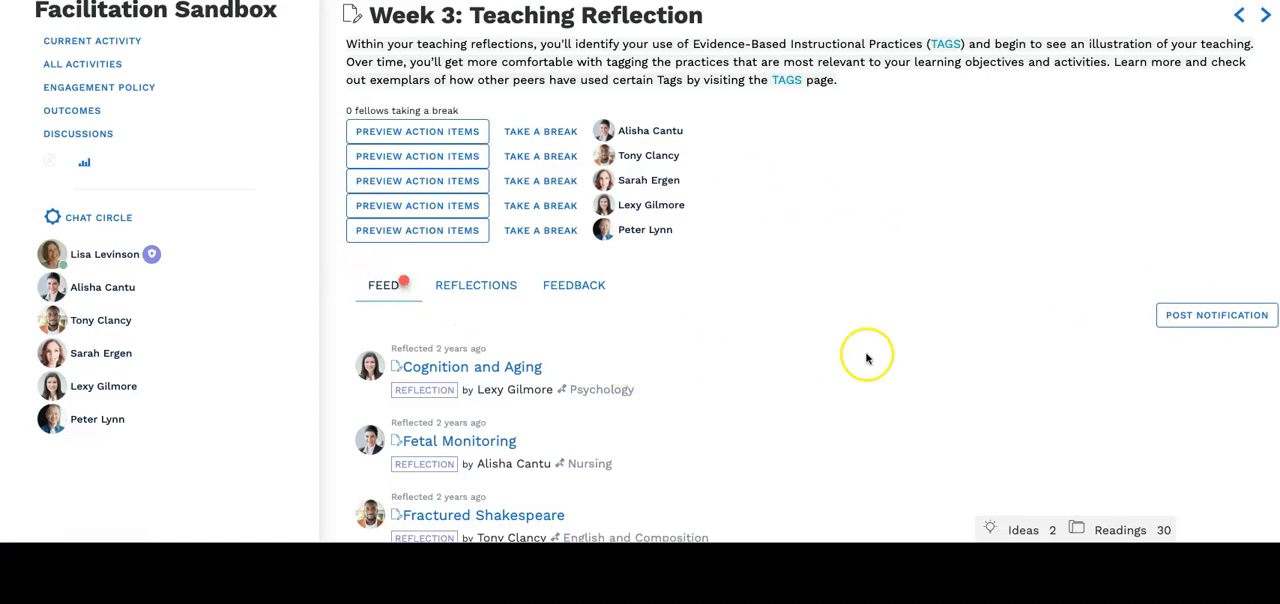
mouse_move(1272, 338)
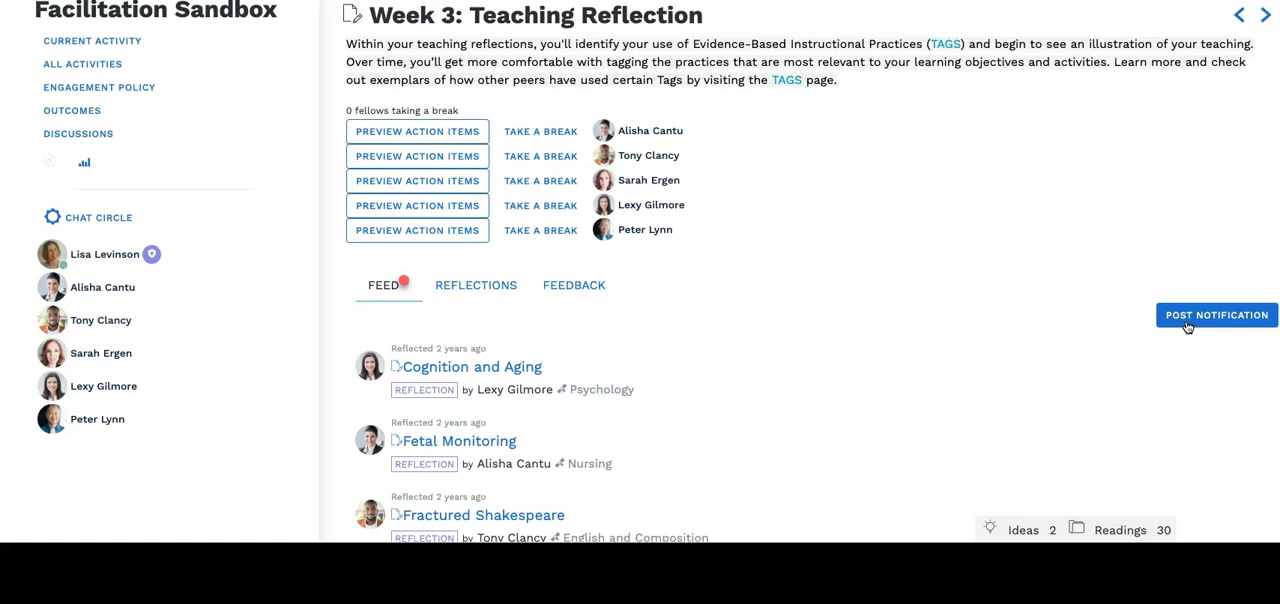
left_click(1216, 315)
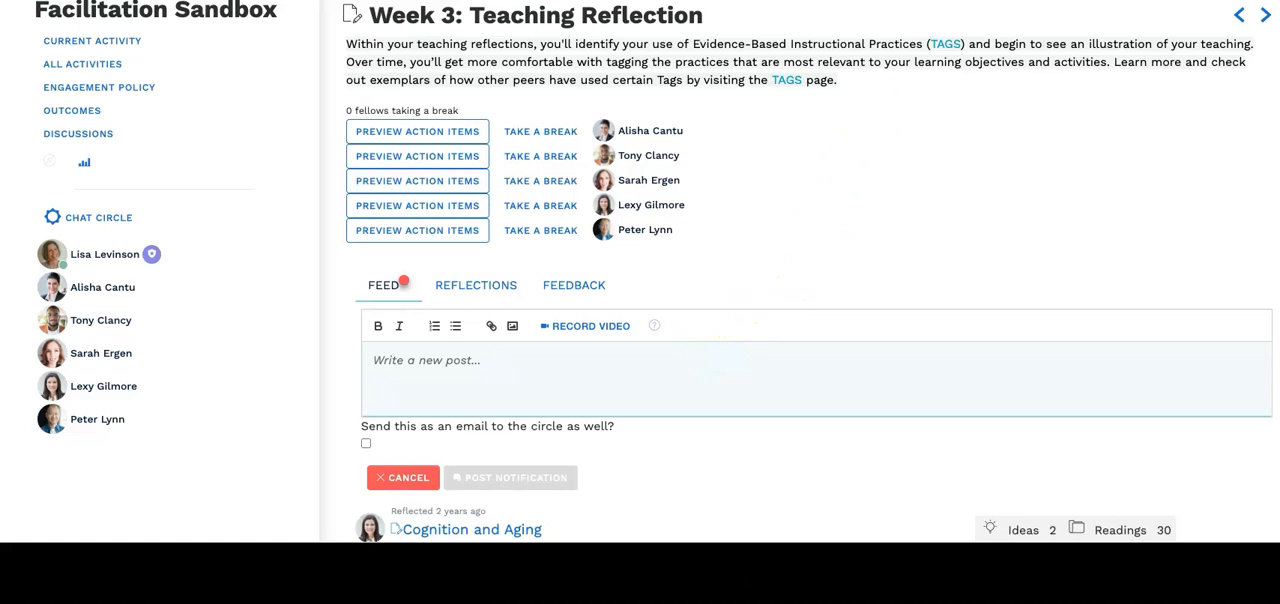
scroll("down", 3)
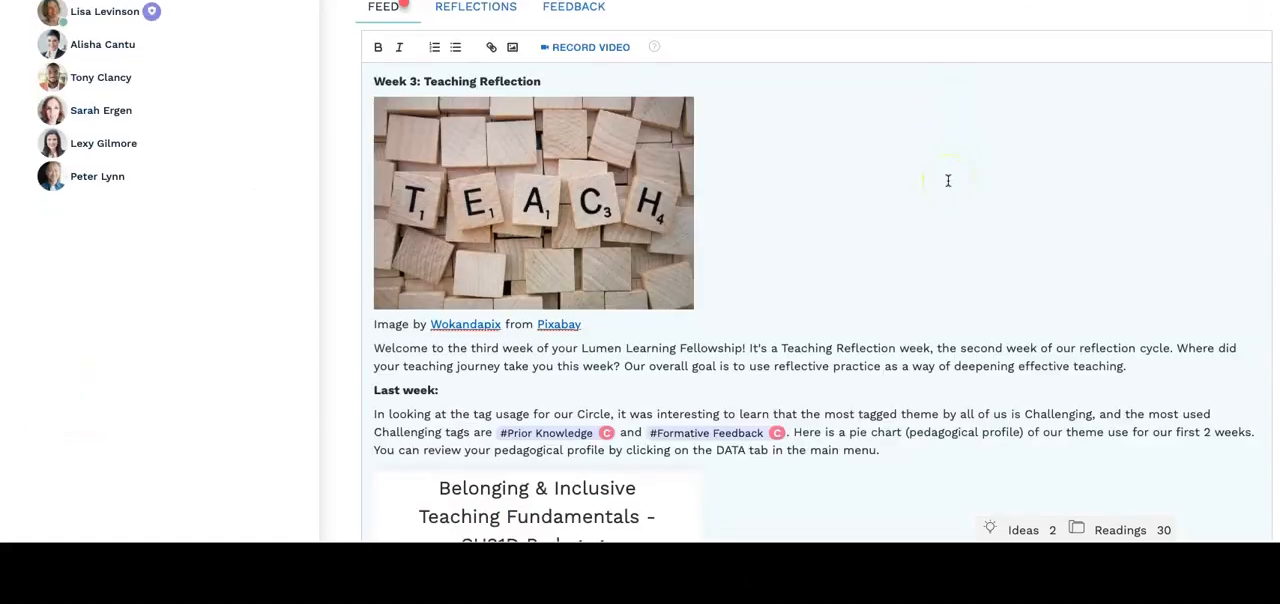
scroll("down", 3)
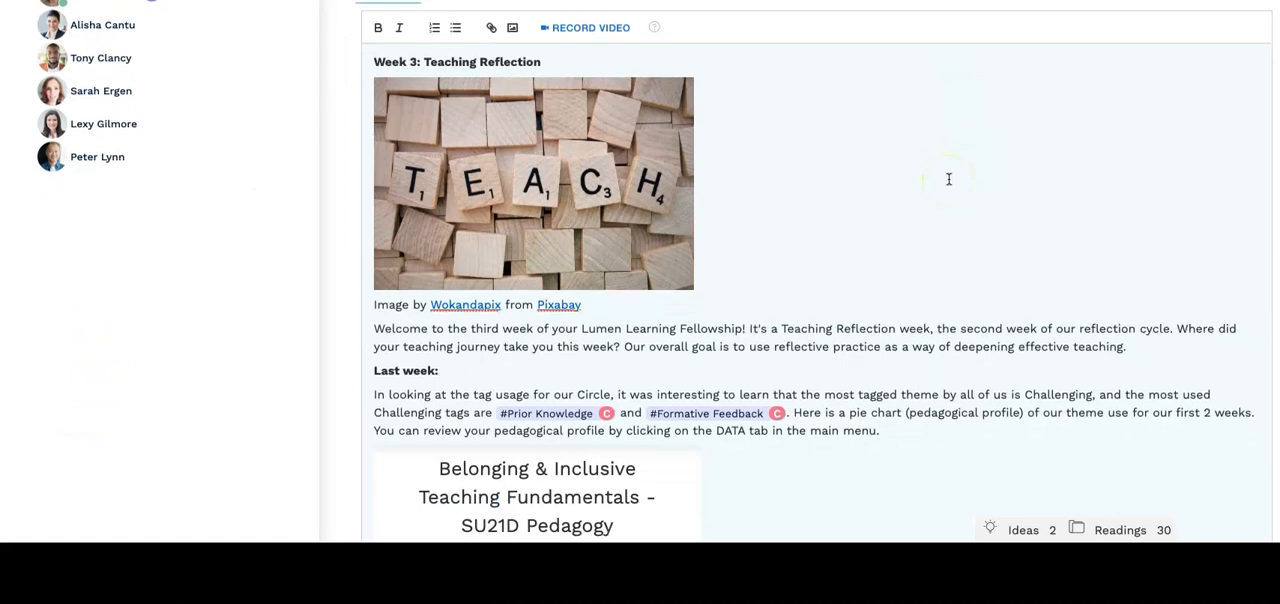
mouse_move(1018, 283)
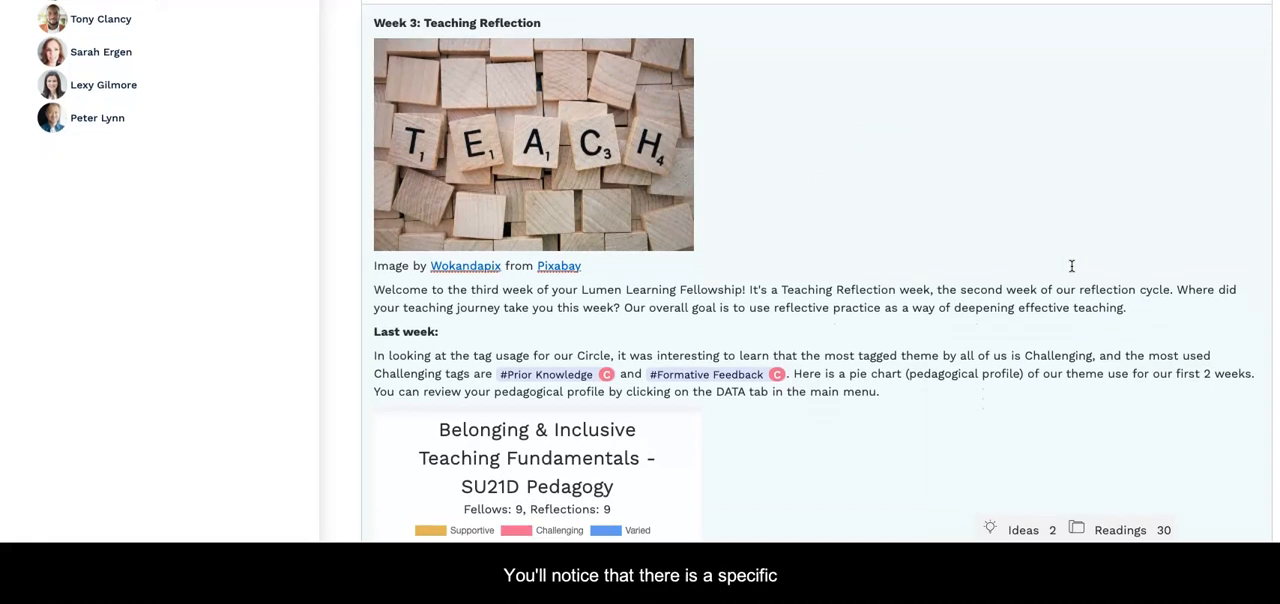
scroll("down", 3)
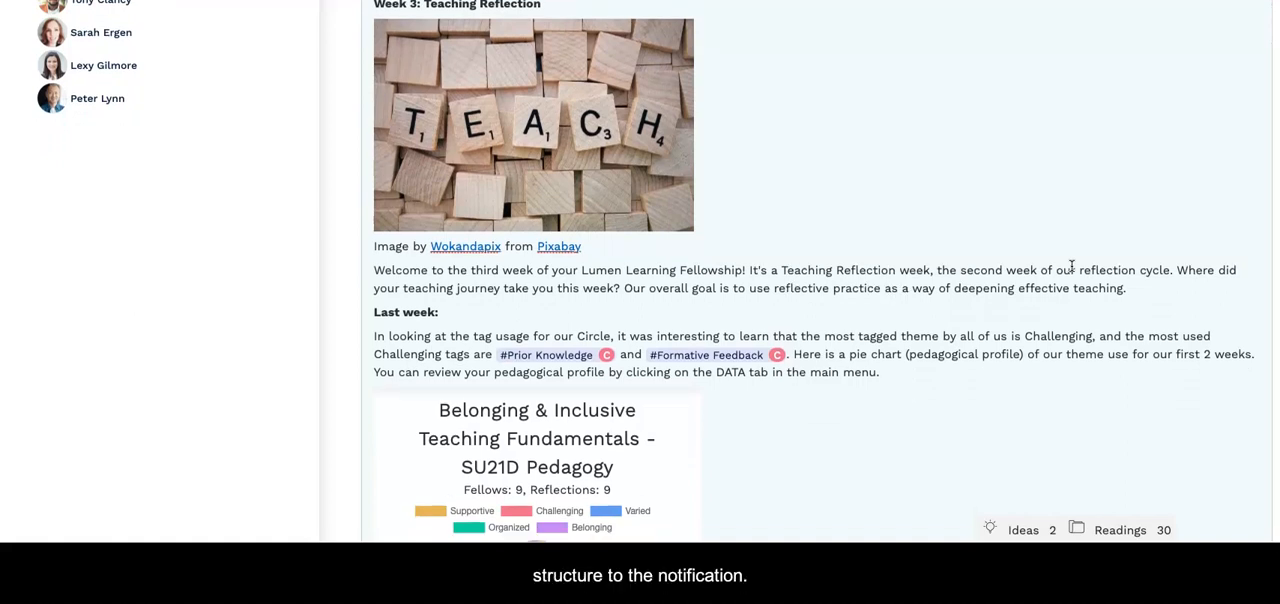
scroll("down", 3)
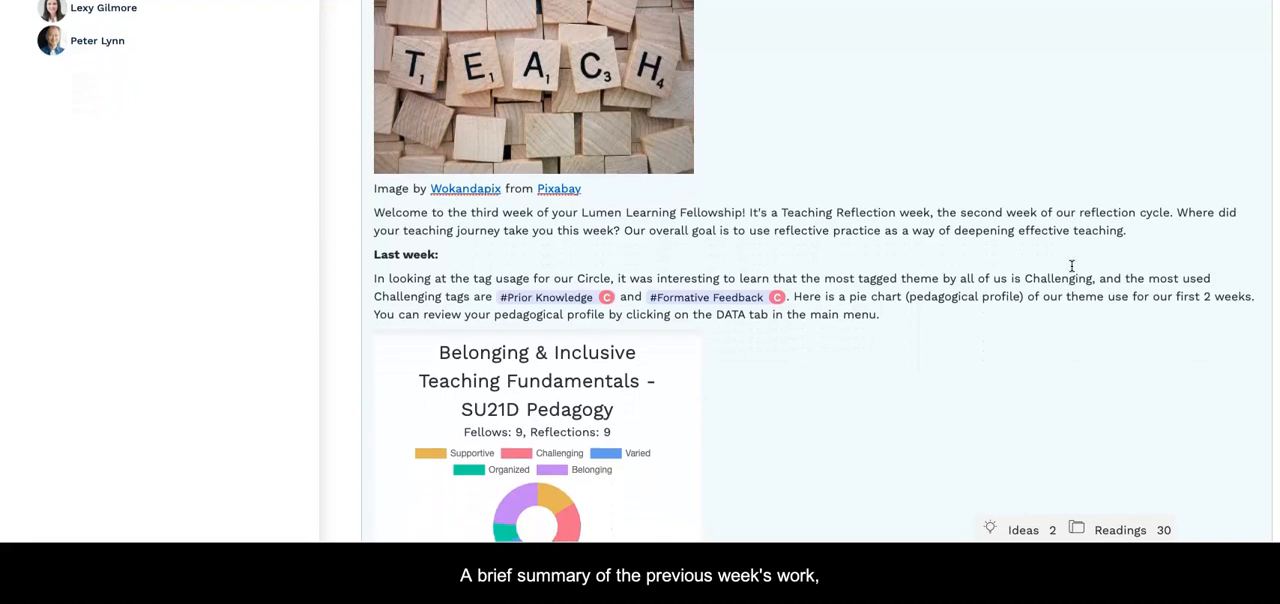
scroll("down", 3)
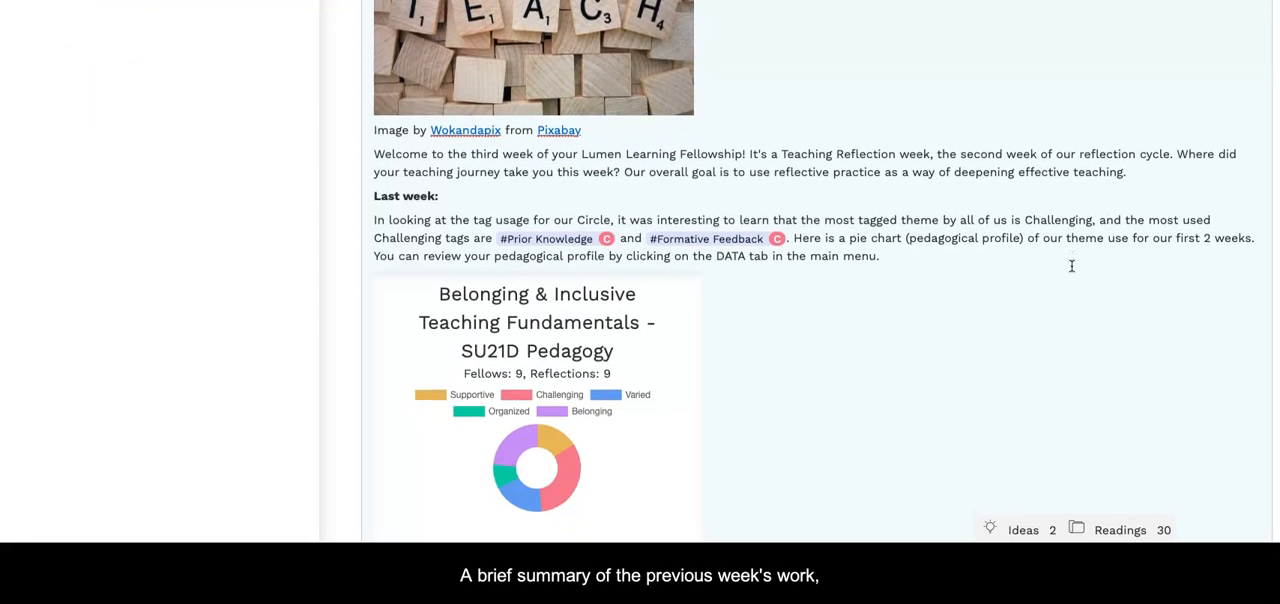
scroll("down", 3)
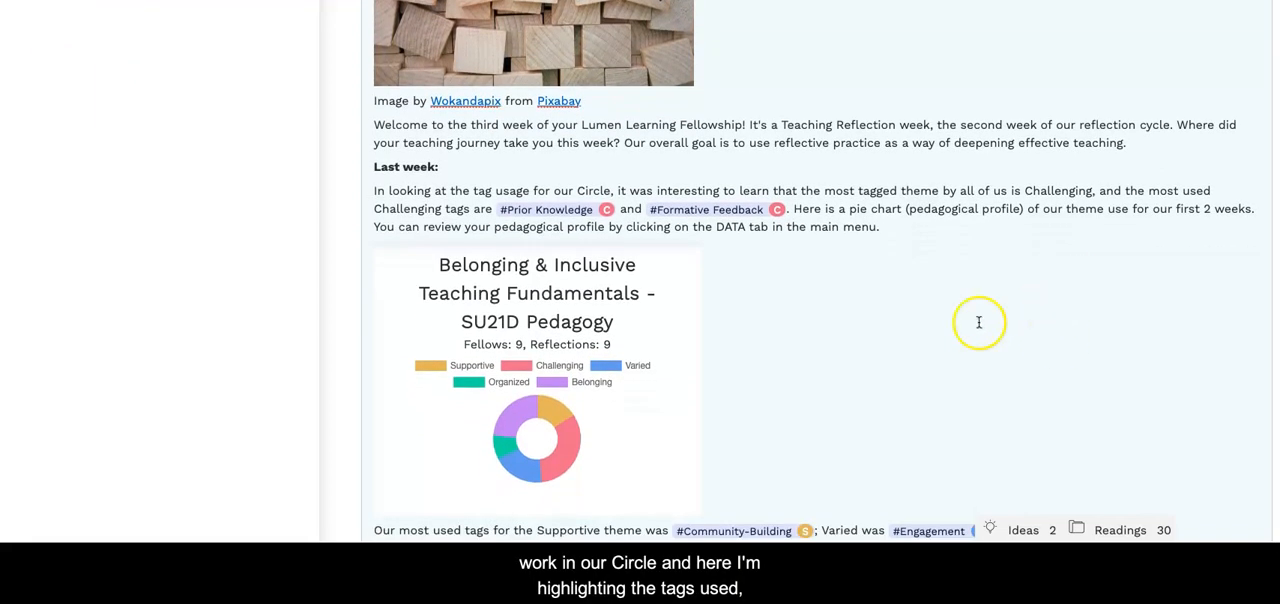
scroll("down", 3)
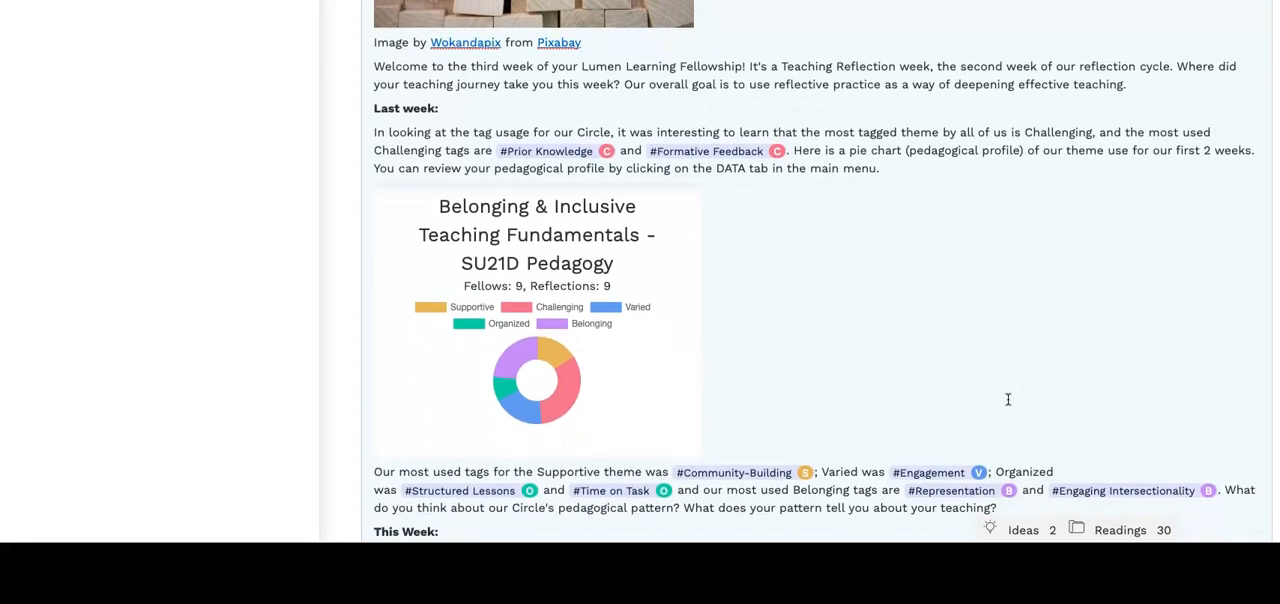
scroll("down", 3)
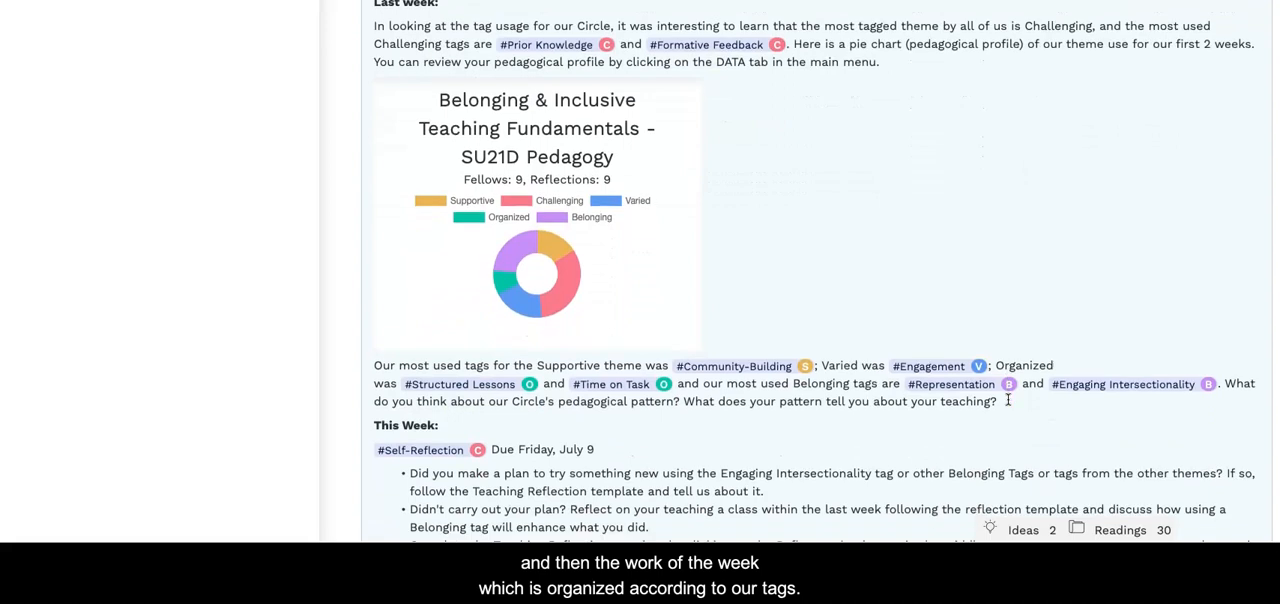
scroll("down", 3)
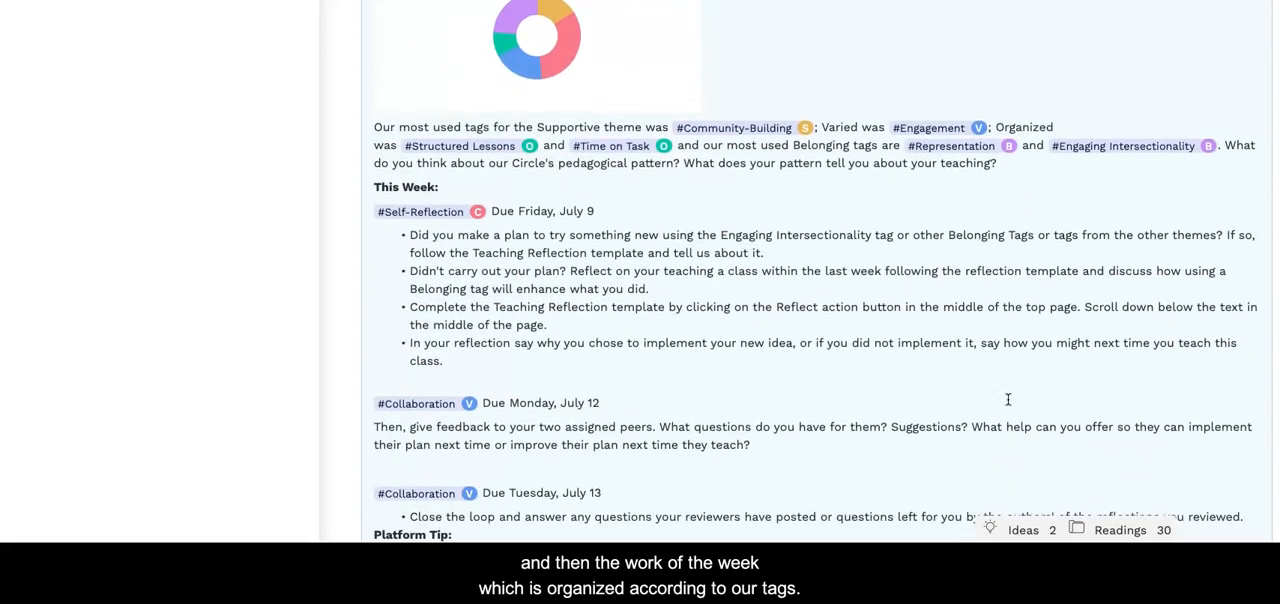
scroll("down", 3)
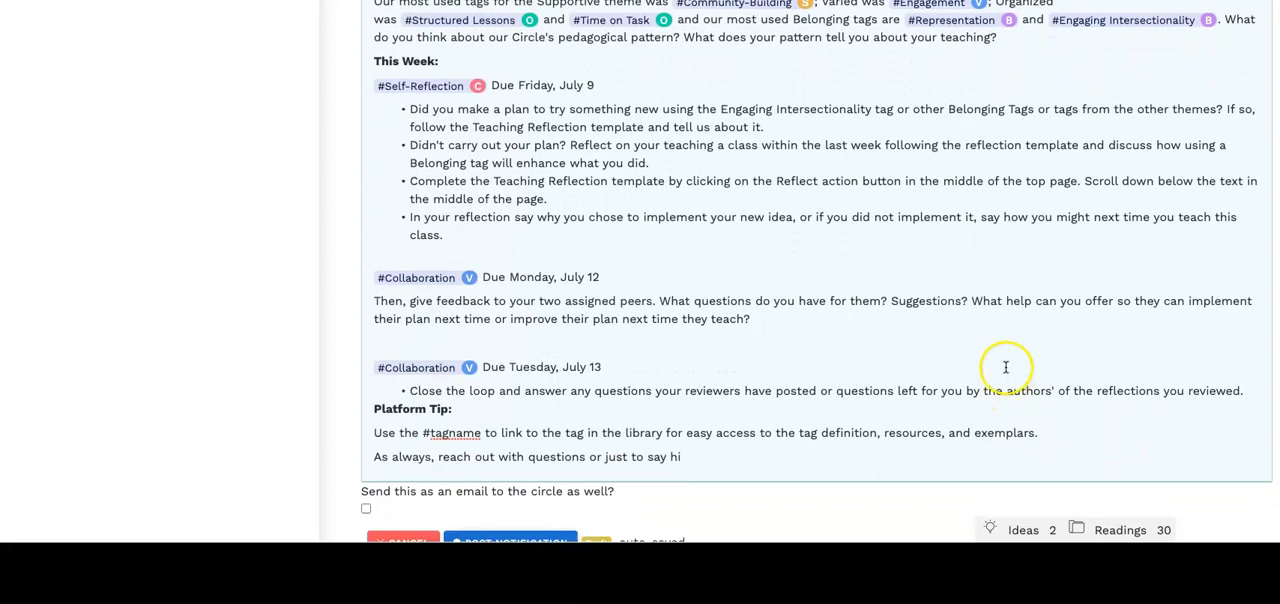
mouse_move(885, 335)
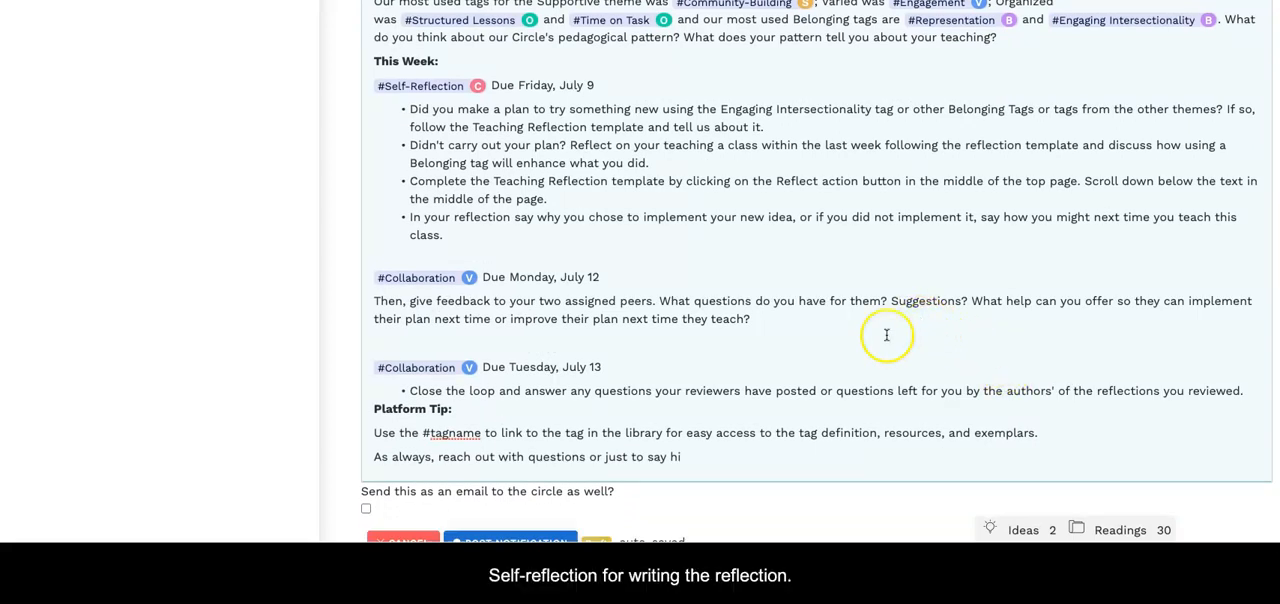
mouse_move(1004, 253)
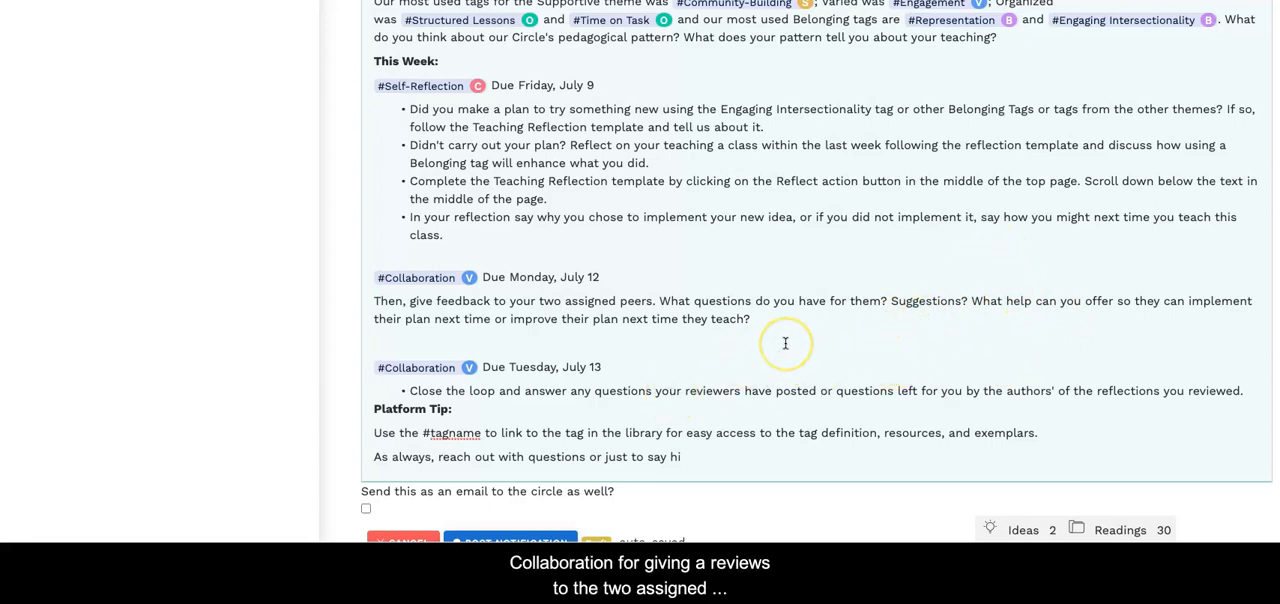
scroll("down", 3)
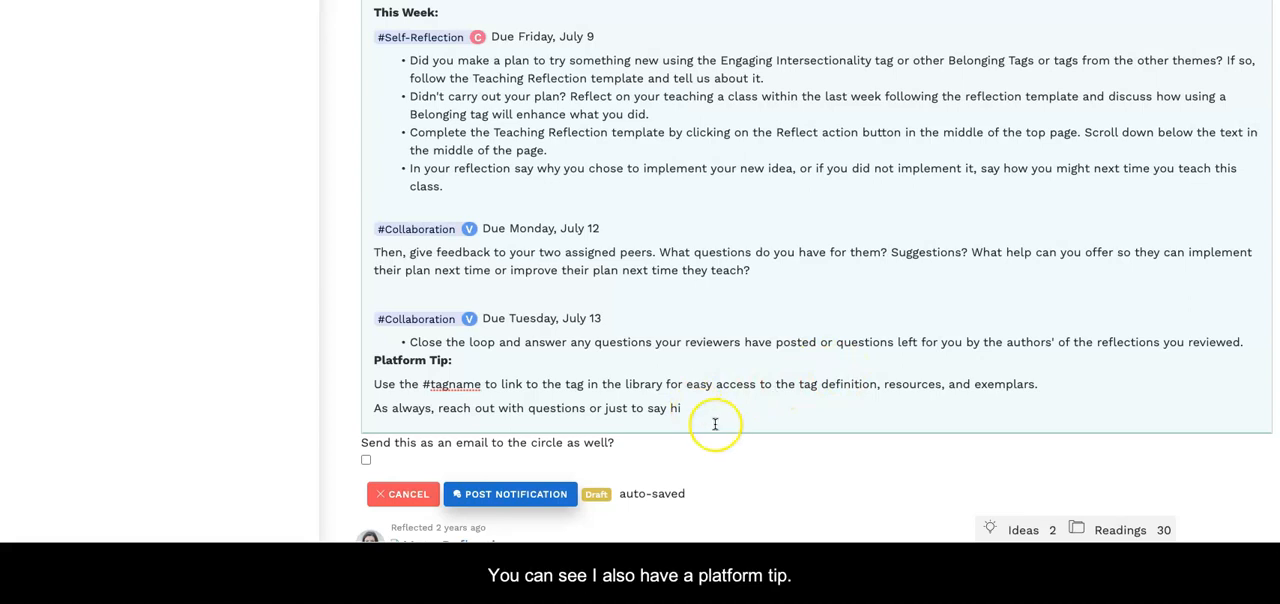
mouse_move(760, 384)
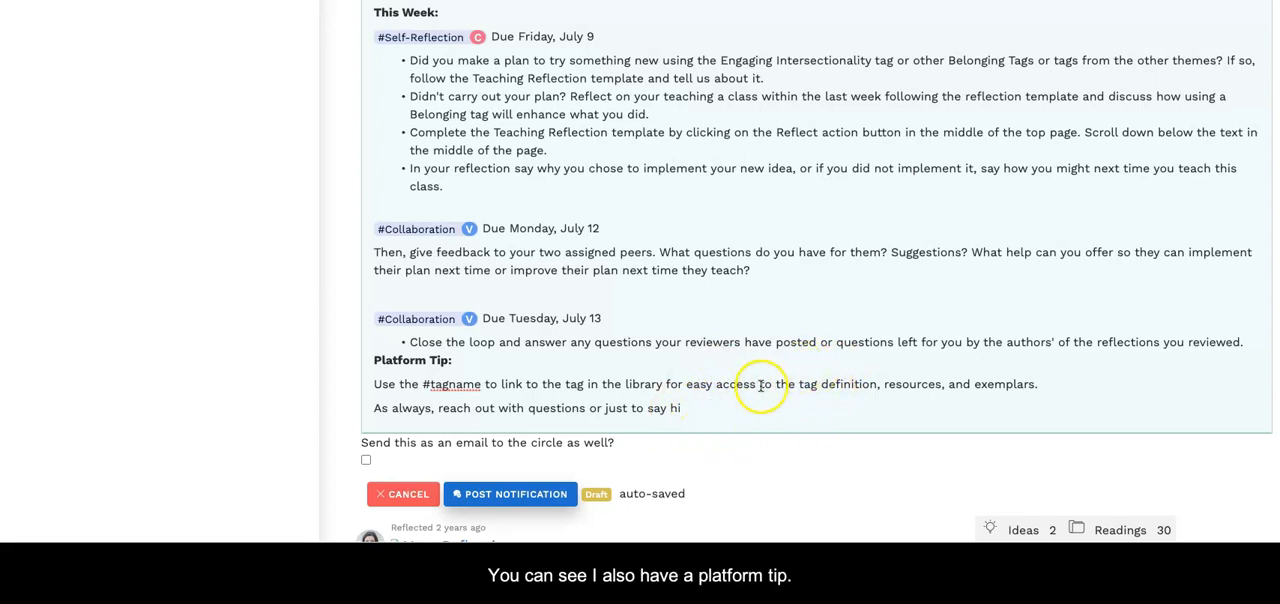
mouse_move(787, 398)
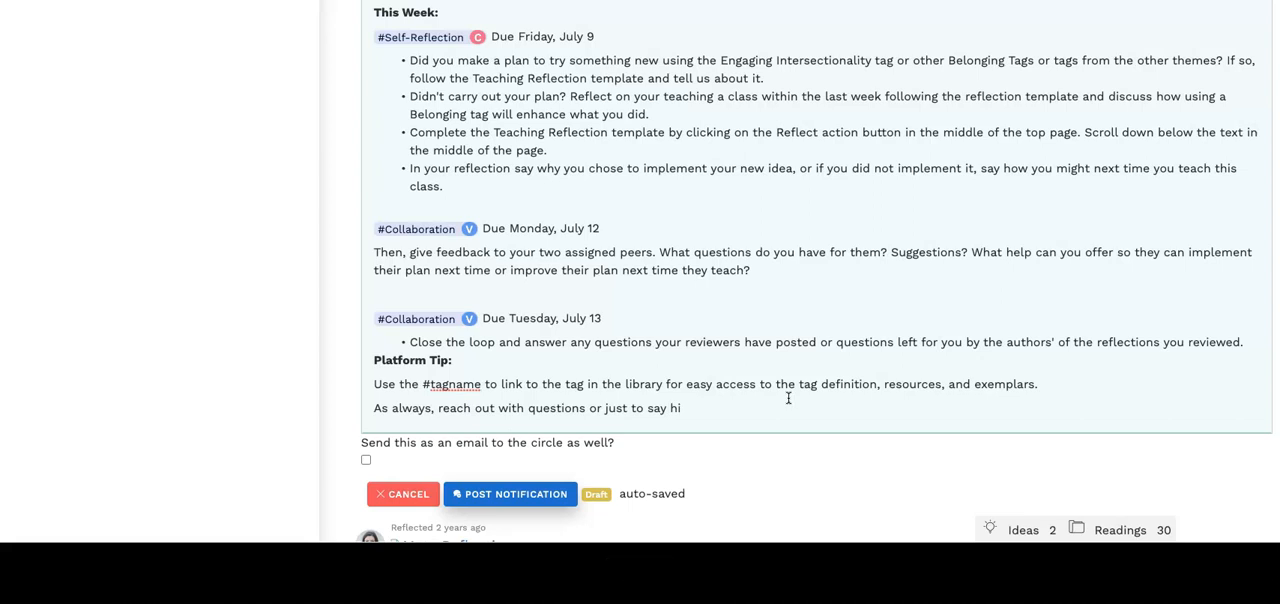
mouse_move(887, 210)
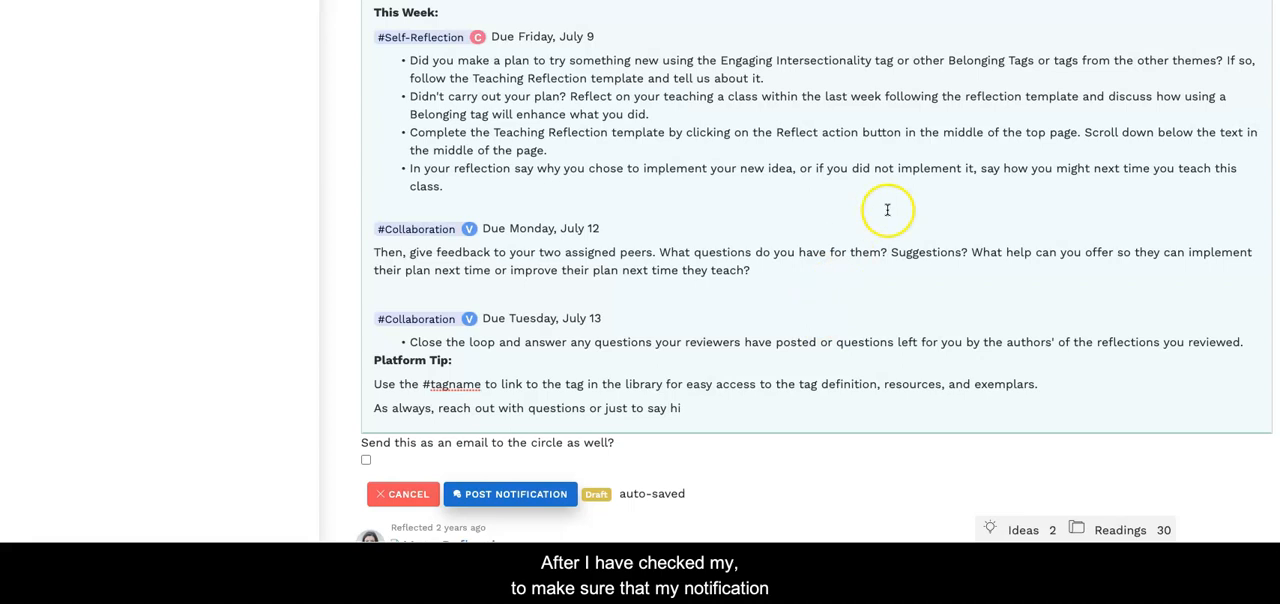
scroll("down", 3)
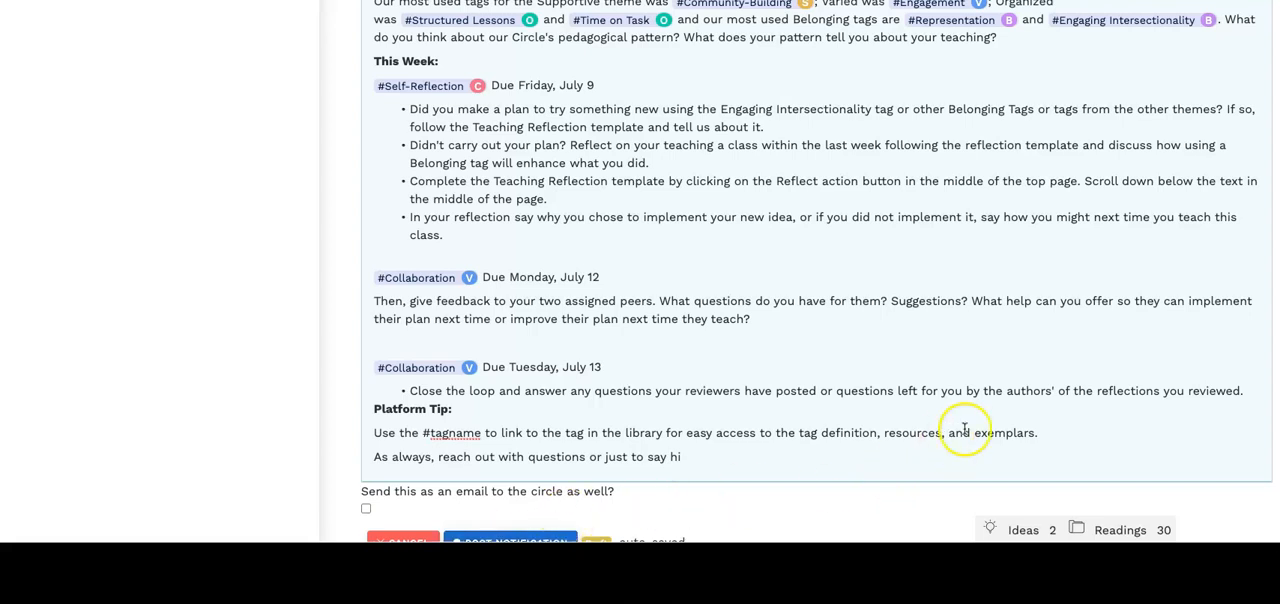
scroll("down", 3)
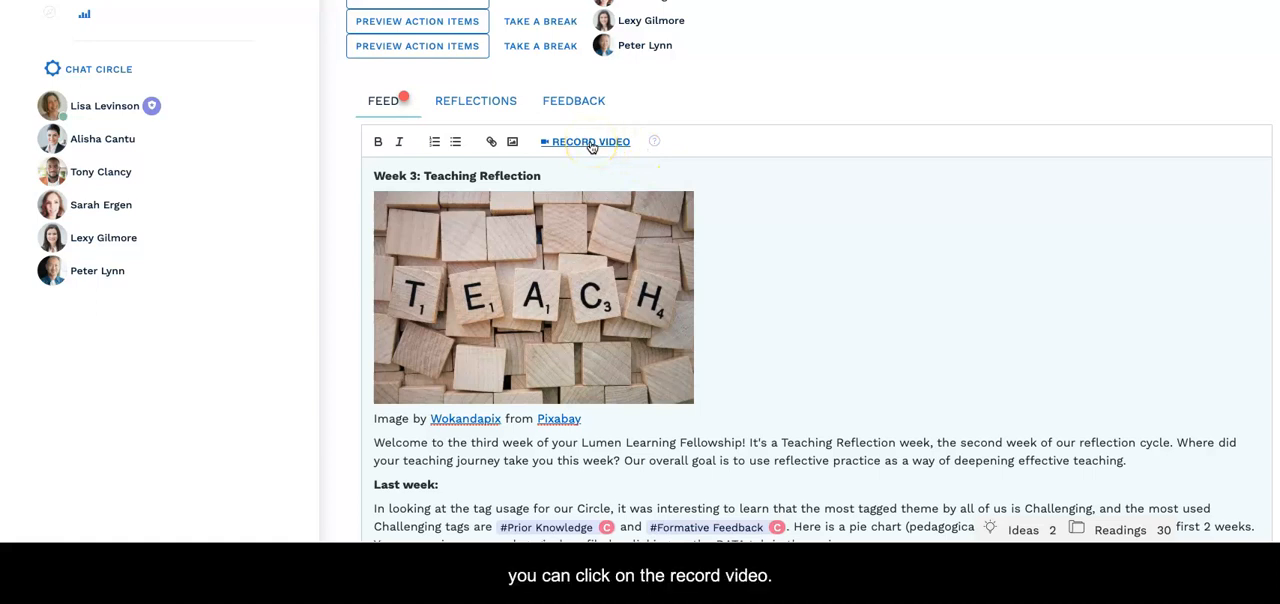
Open the RECORD VIDEO panel and choose Browse to load a saved video
left_click(591, 141)
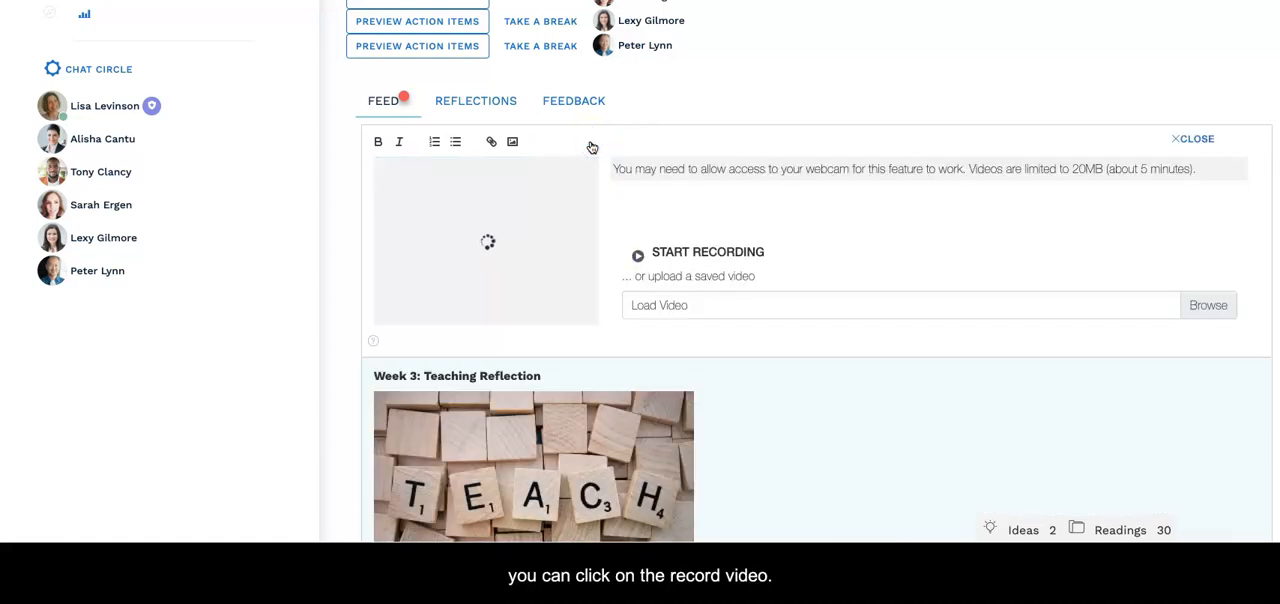
mouse_move(782, 322)
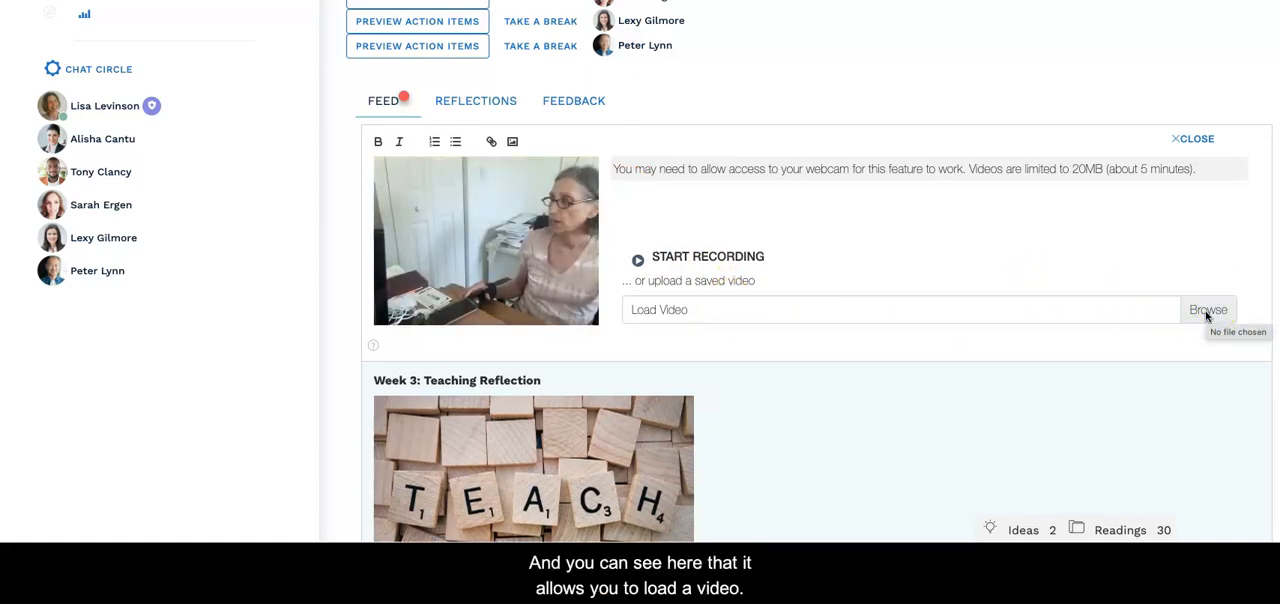
left_click(1208, 309)
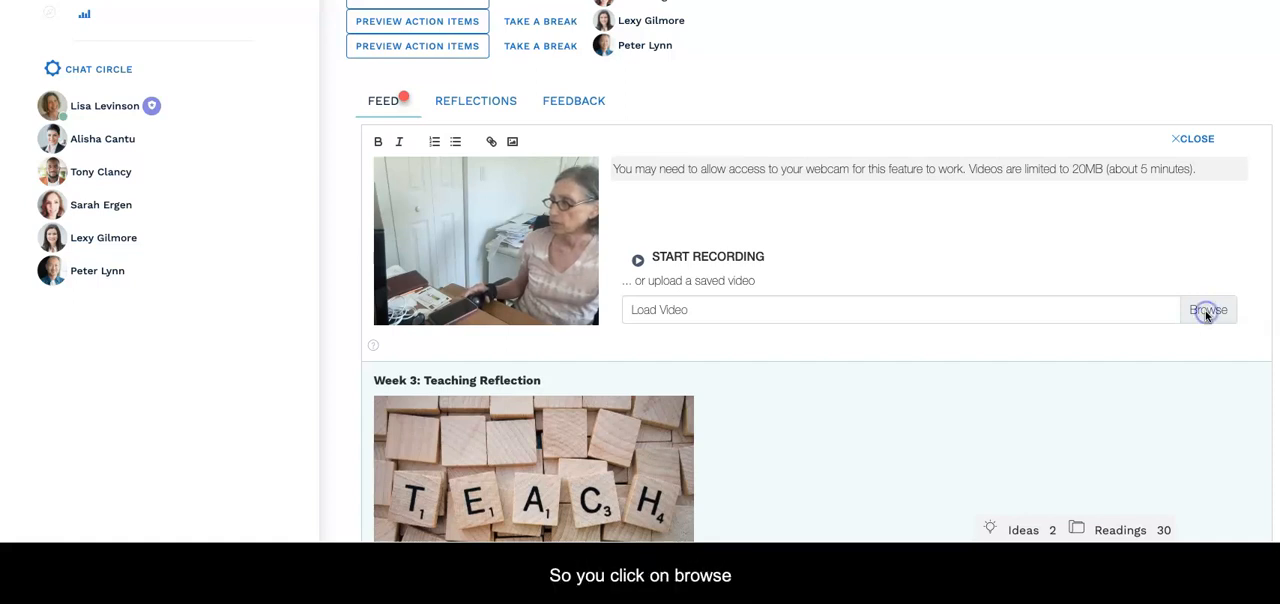
Upload Recording #13.mp4 from the Lumen 2021 folder as the post's video
left_click(1208, 309)
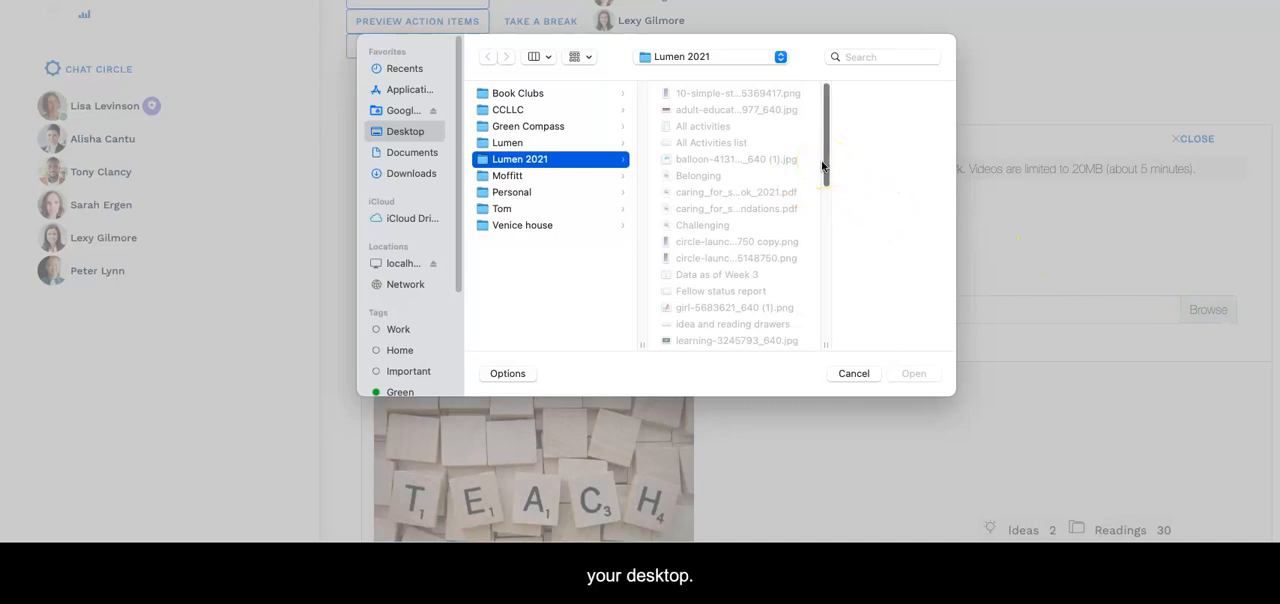
scroll("down", 3)
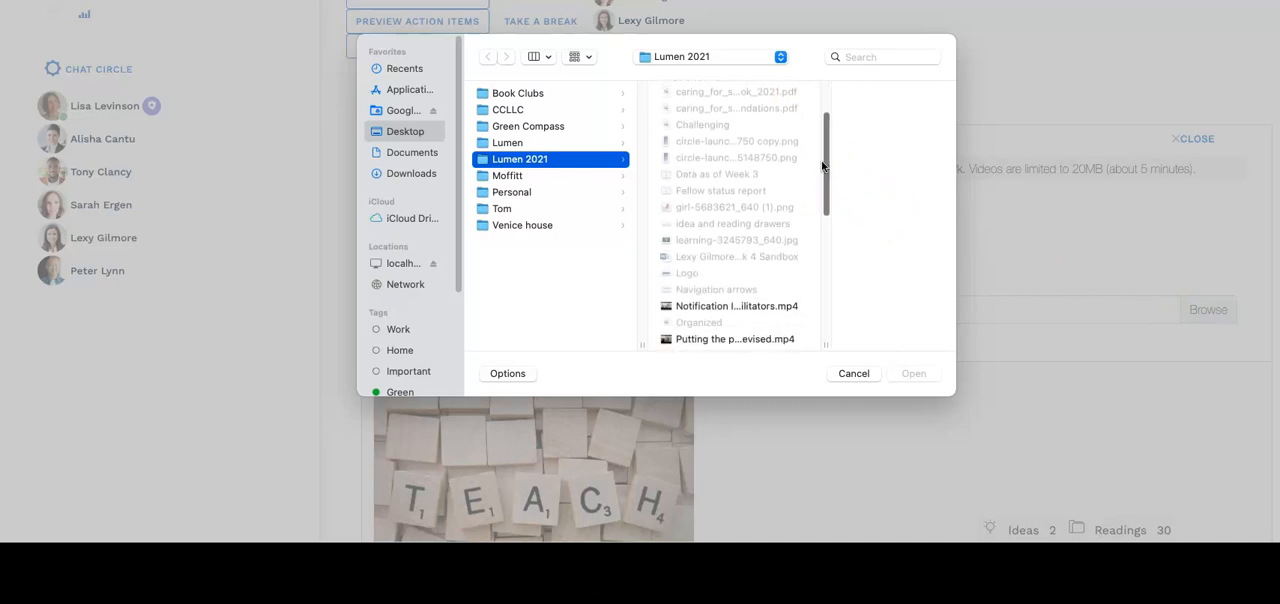
scroll("down", 3)
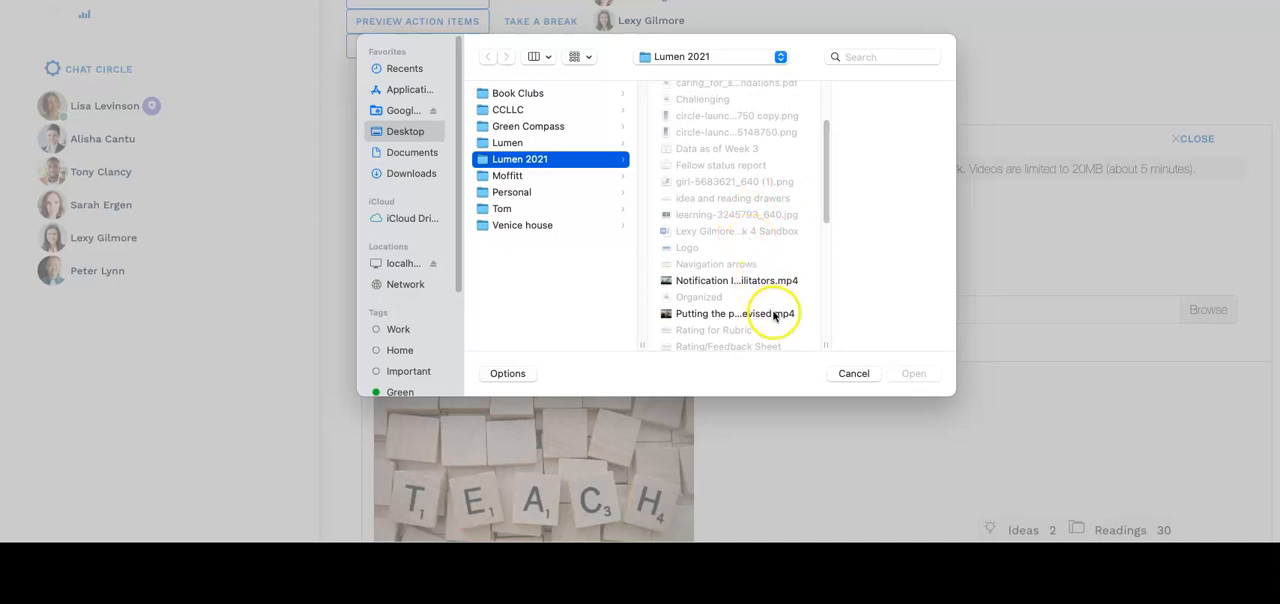
scroll("down", 3)
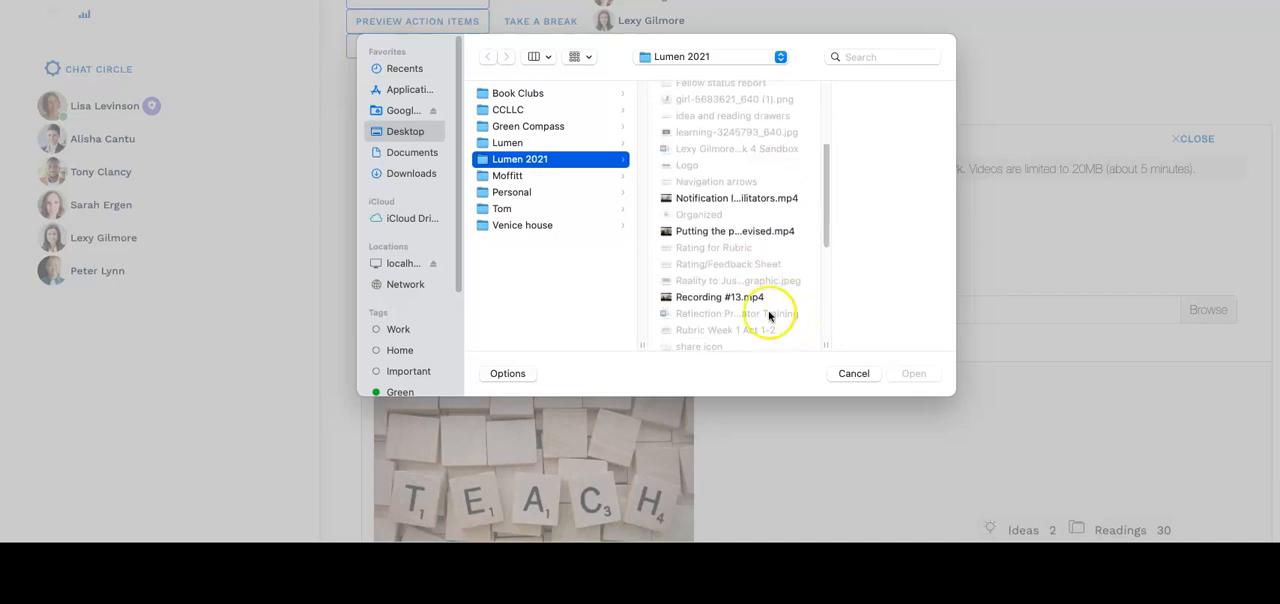
left_click(720, 297)
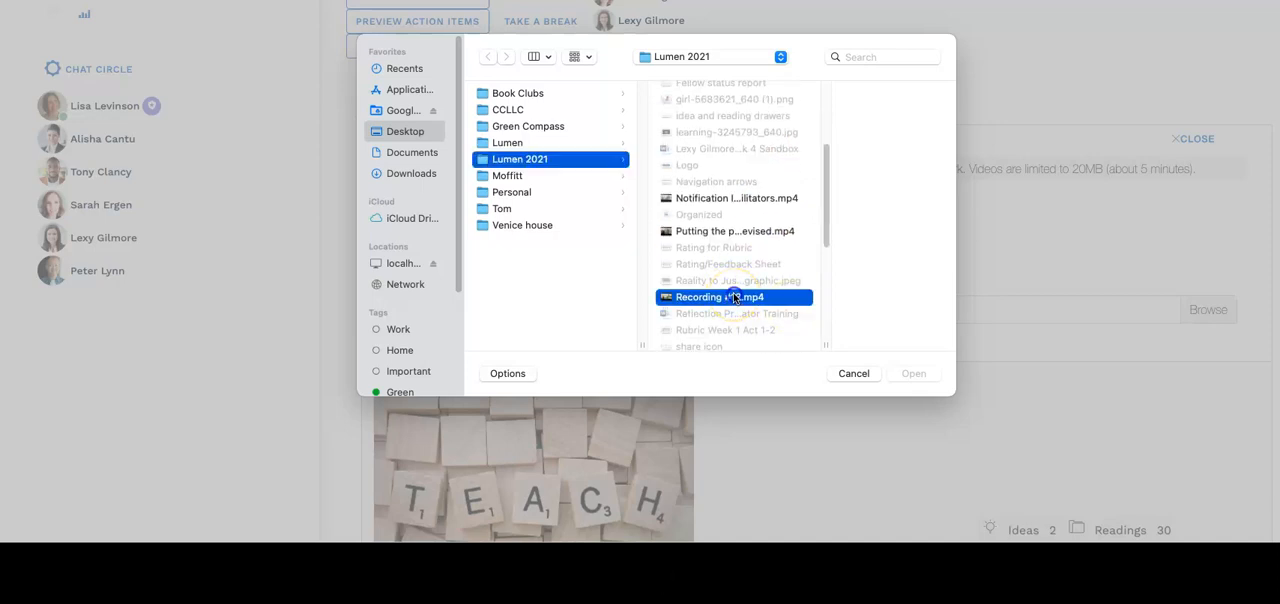
left_click(718, 297)
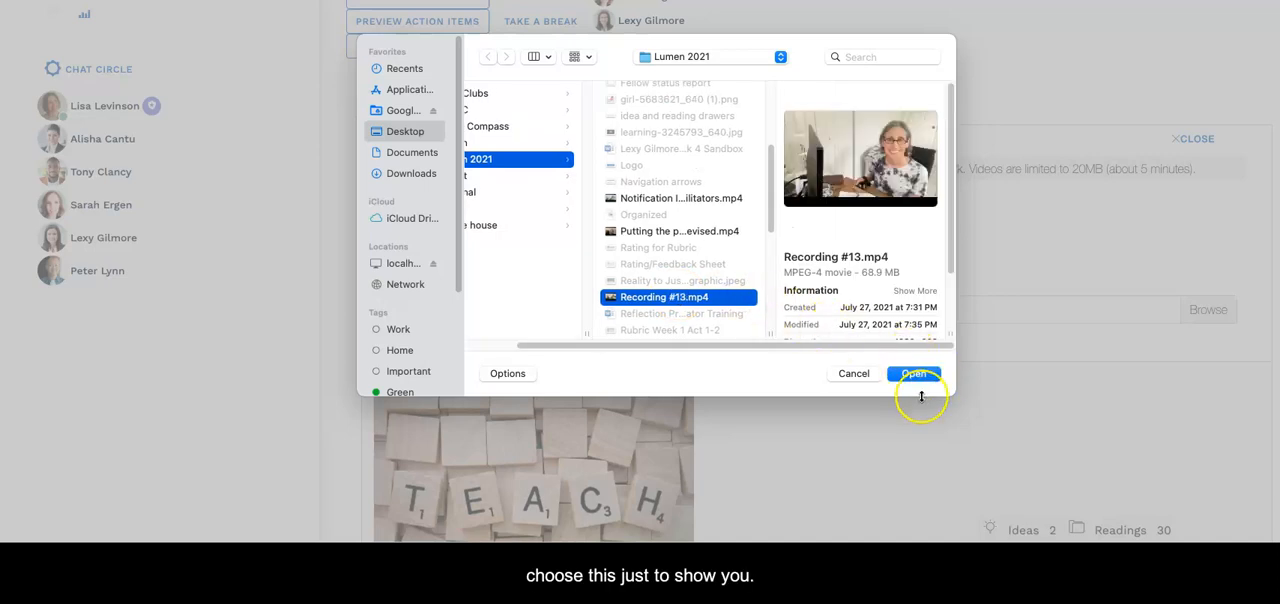
left_click(911, 373)
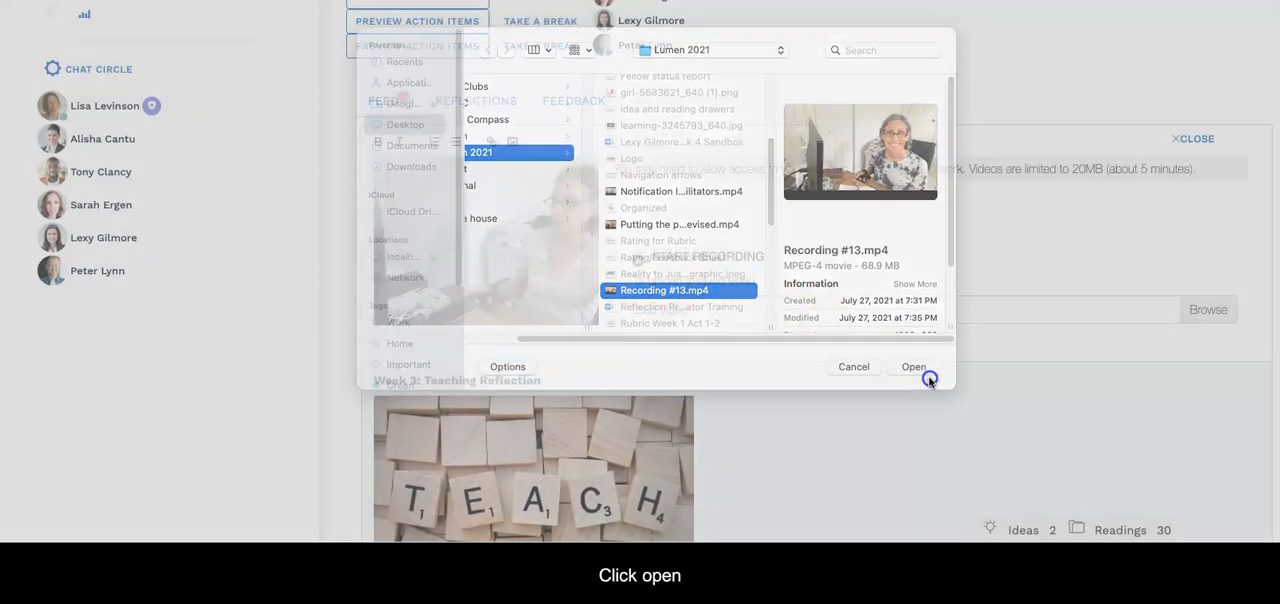
left_click(913, 366)
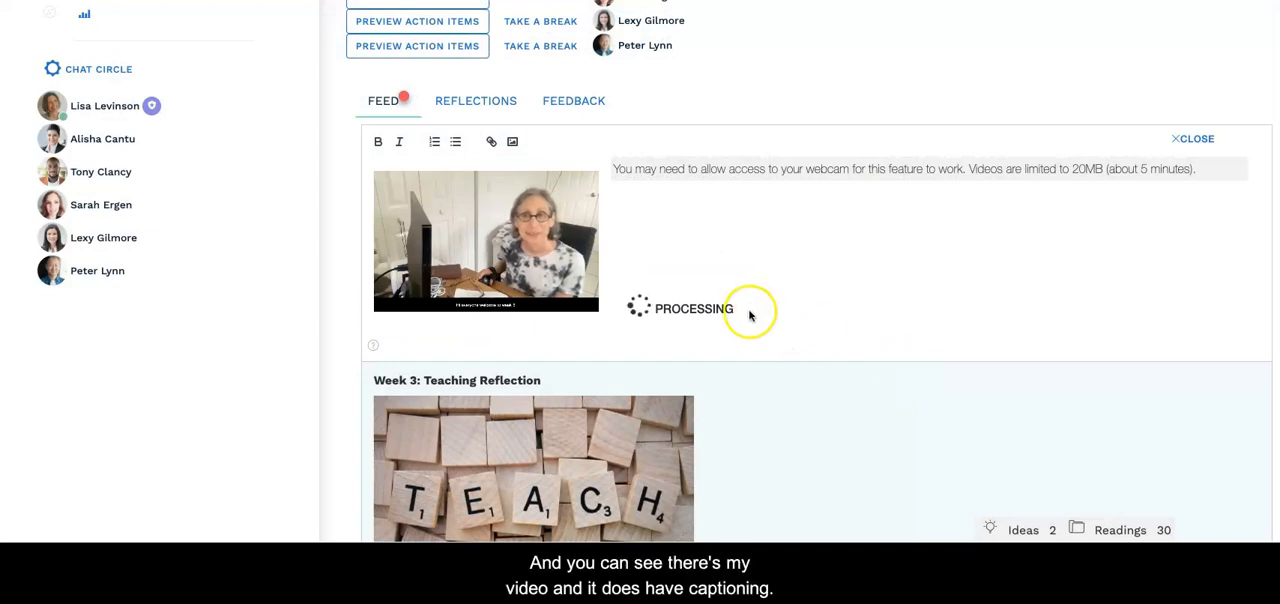